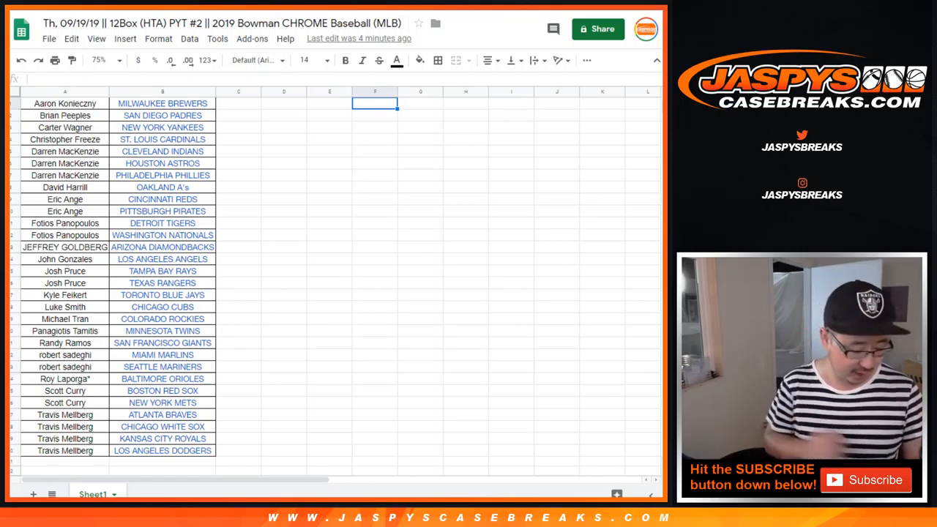
Enter the $125.00 credit amount beside the team list and select an empty cell.
text($125.00)
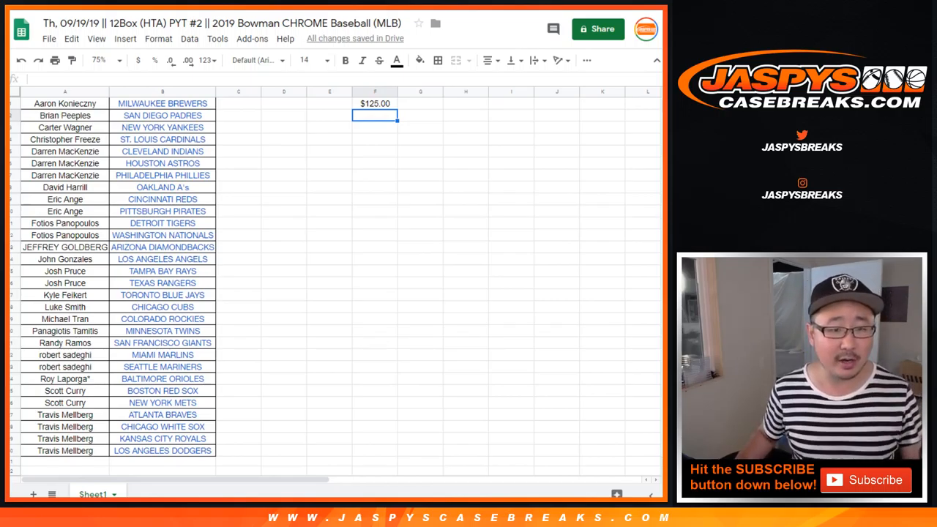
click(64, 151)
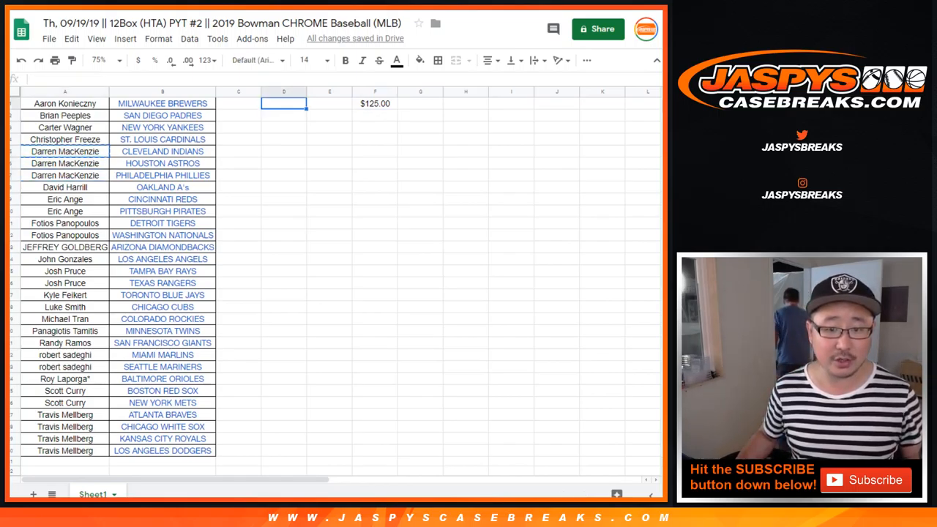
text(Darren MacKenzie)
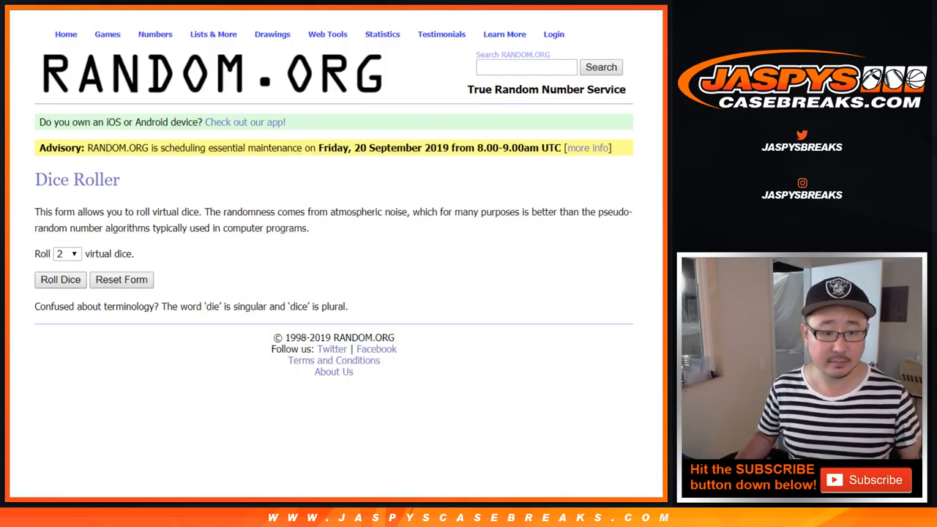
click(60, 280)
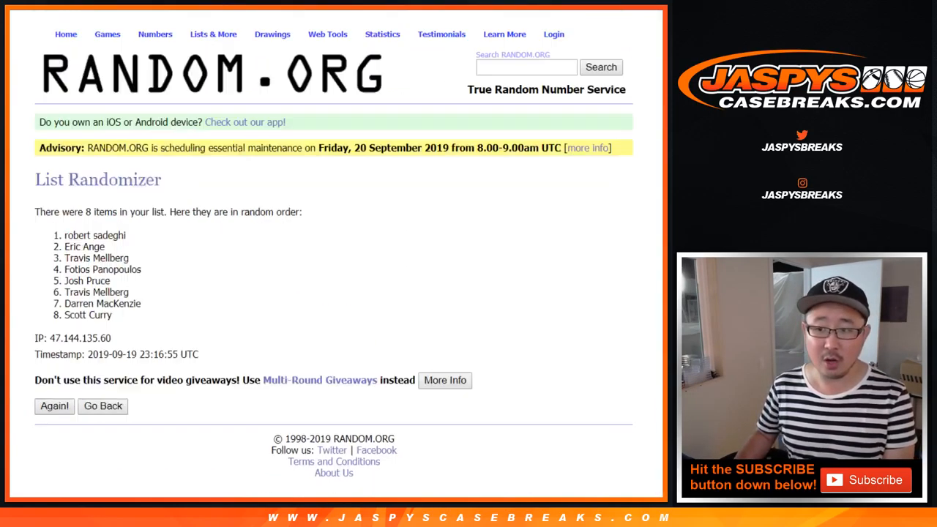
click(54, 406)
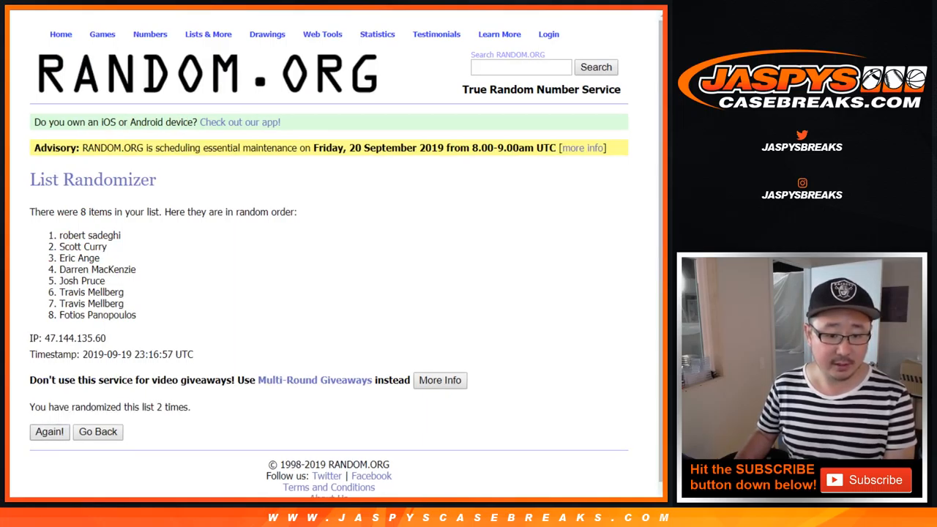
click(50, 431)
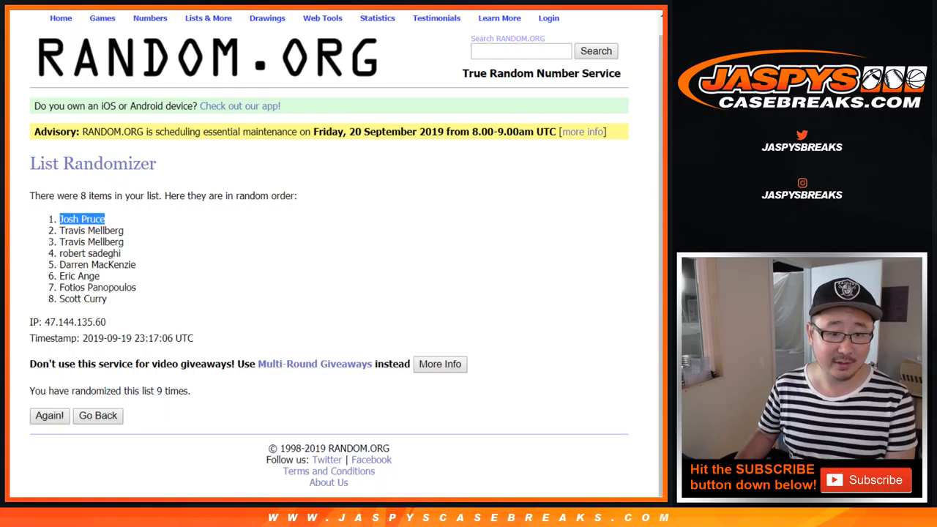